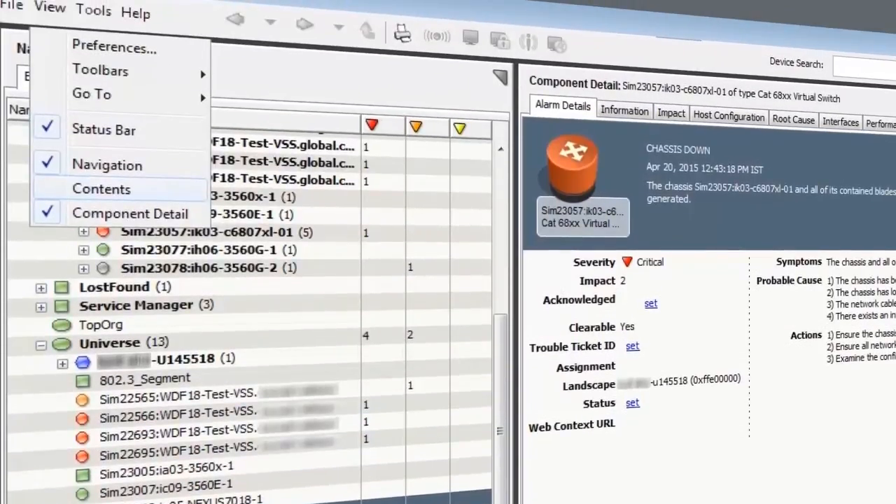
mouse_move(101, 190)
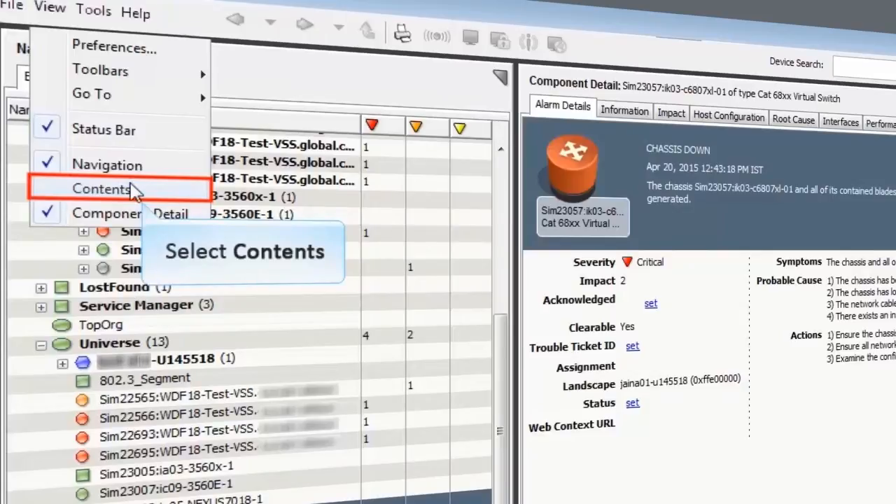
Show the Contents topology around the Sim23009 Nexus 7018 switch and undock its Component Detail.
click(104, 189)
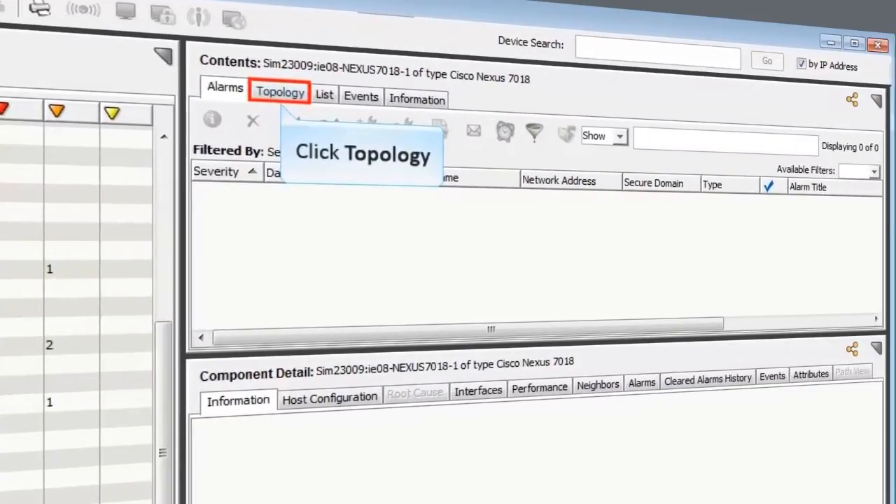
mouse_move(280, 104)
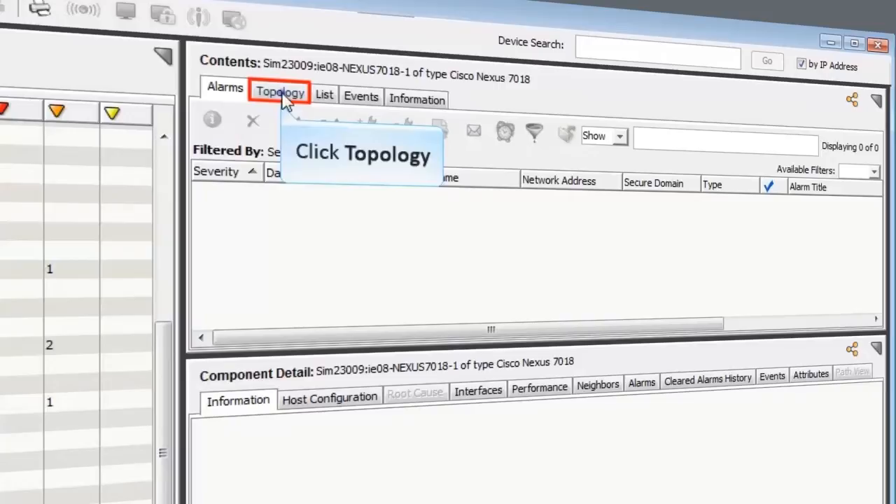
click(280, 93)
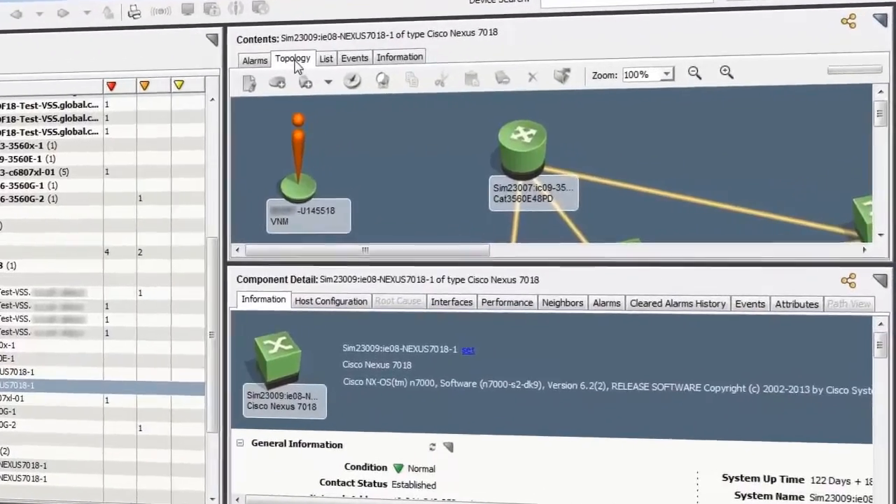
mouse_move(846, 308)
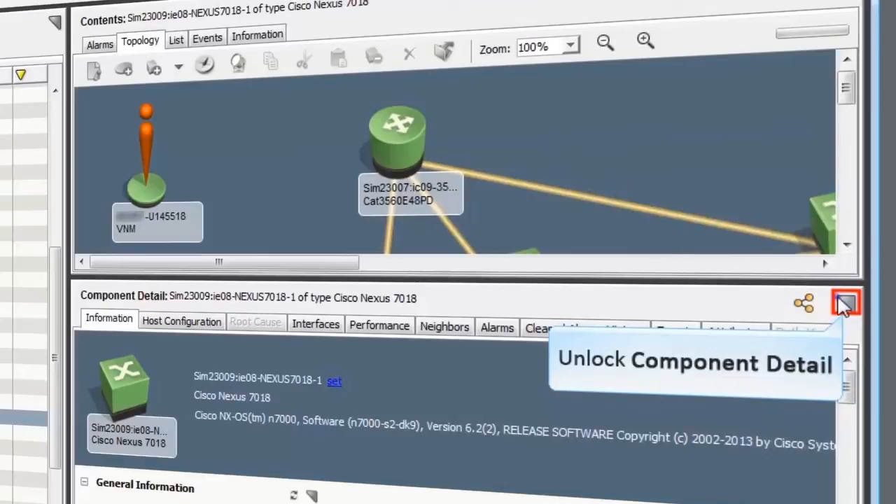
click(846, 311)
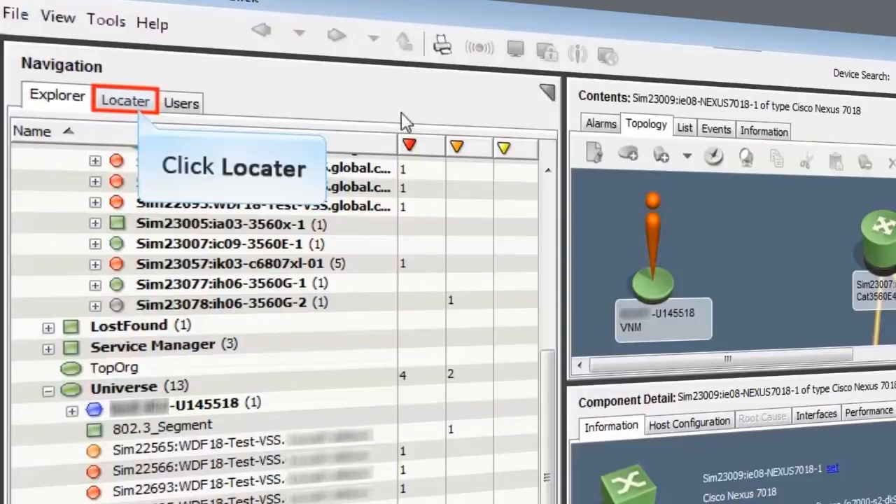
Run the Locater search 'All vPC peer Models using vPC Domain ID' for domain ID 10.
click(126, 101)
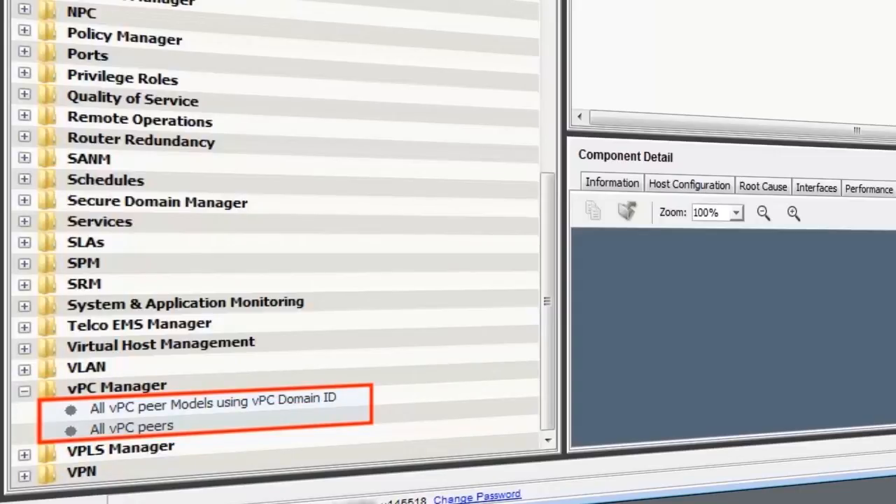
click(213, 399)
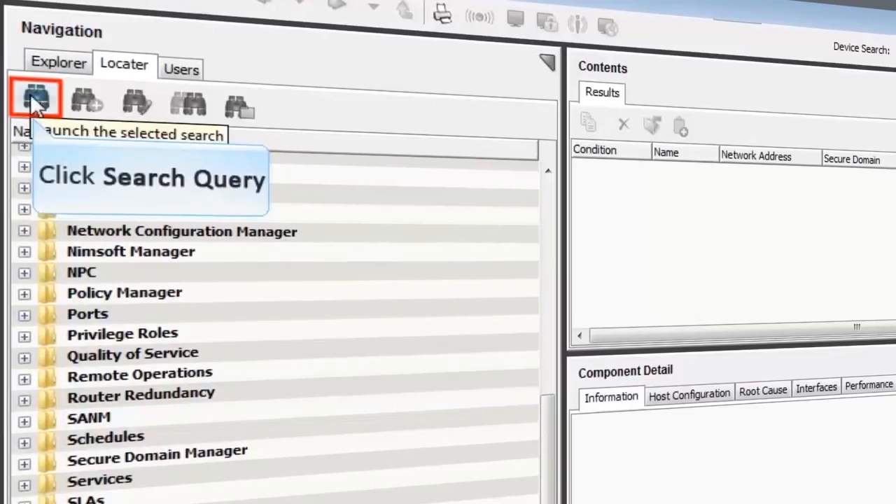
click(33, 98)
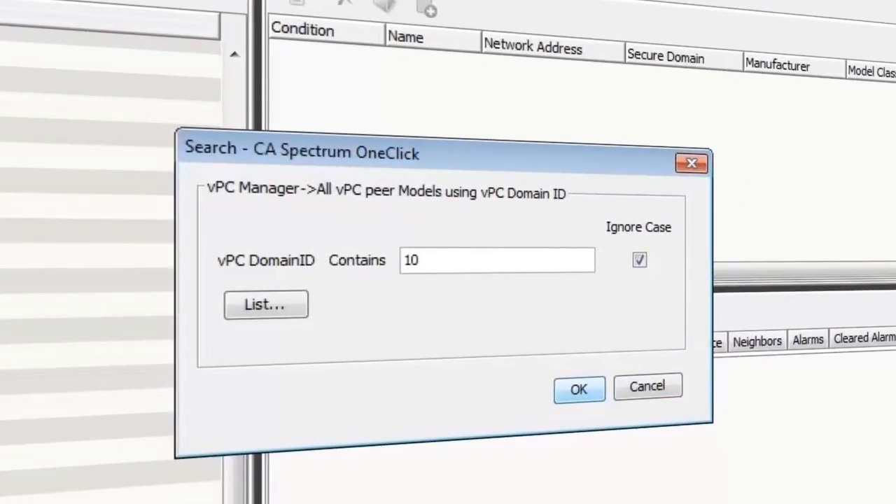
mouse_move(578, 388)
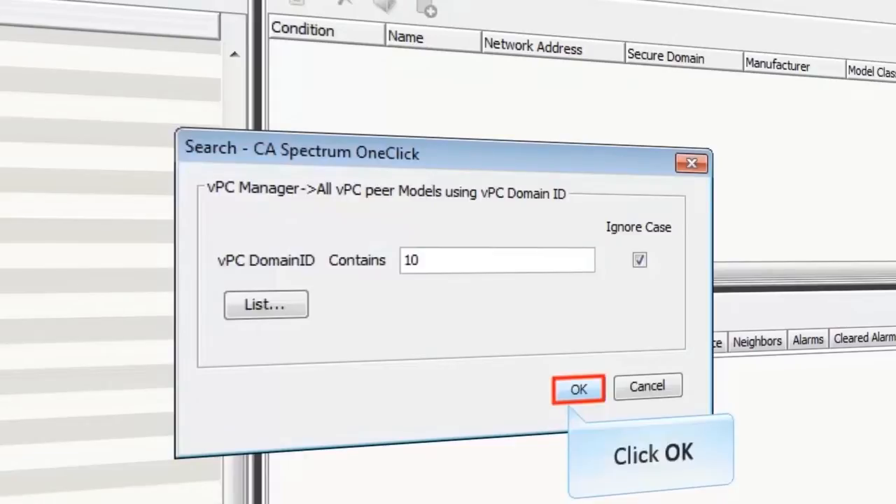
click(577, 387)
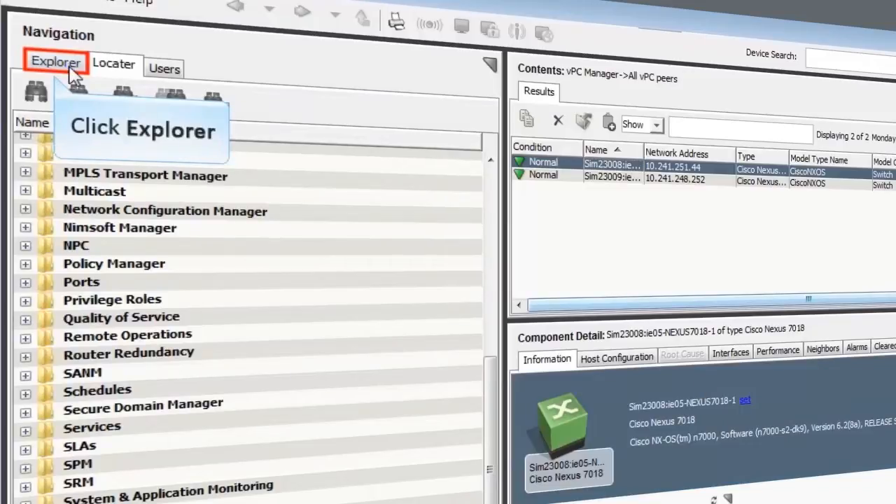
Return to the Explorer tree and undock the Nexus 7018 Contents into its own window.
click(50, 59)
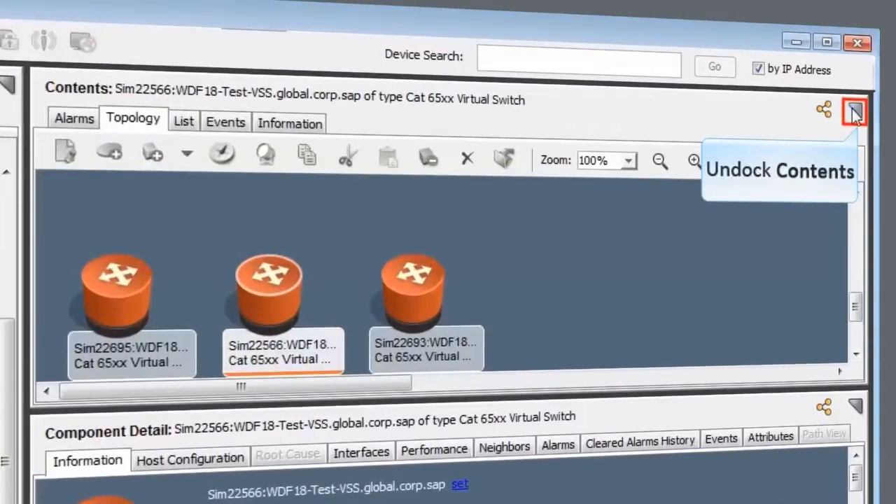
click(853, 109)
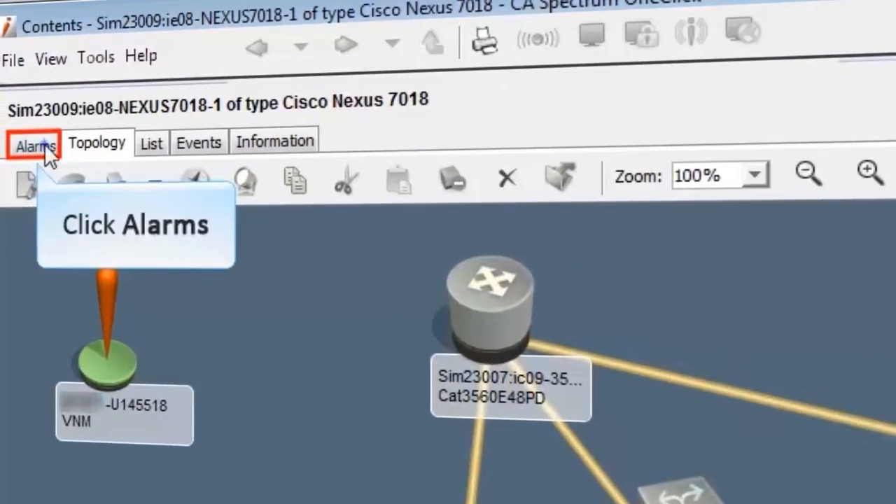
View the critical 'device has stopped responding to polls' alarm's impact with Symptoms expanded.
click(34, 143)
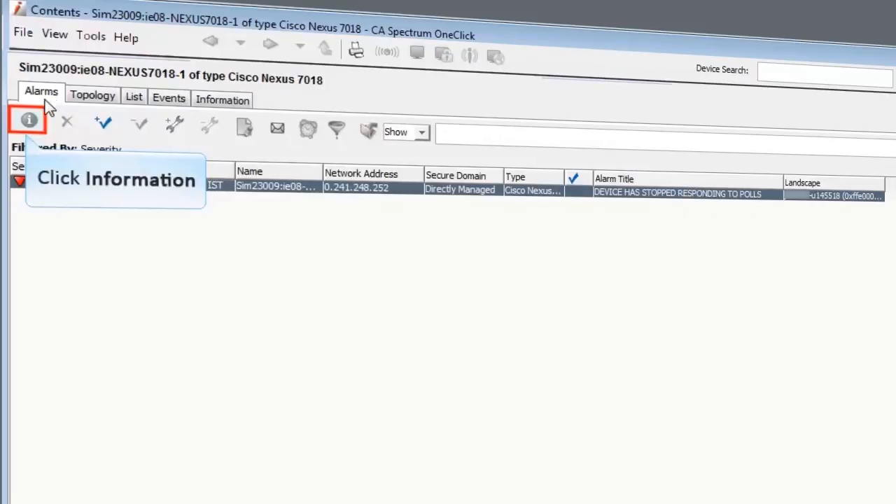
click(28, 121)
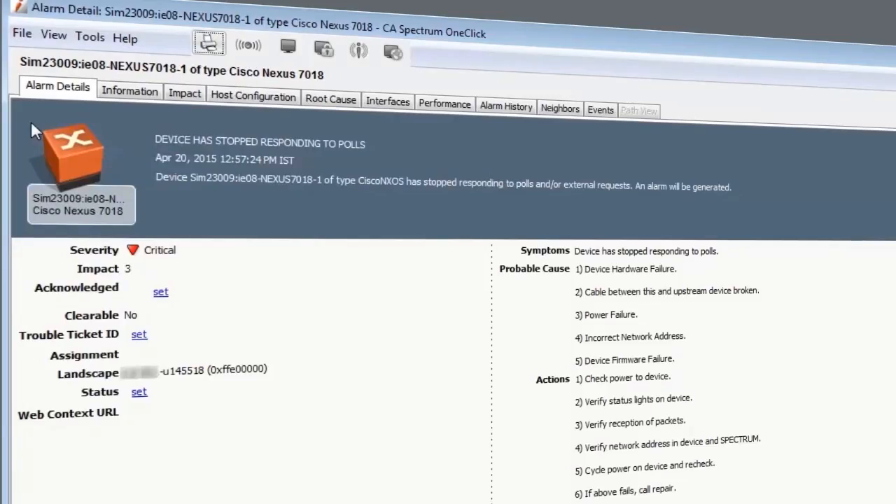
mouse_move(185, 92)
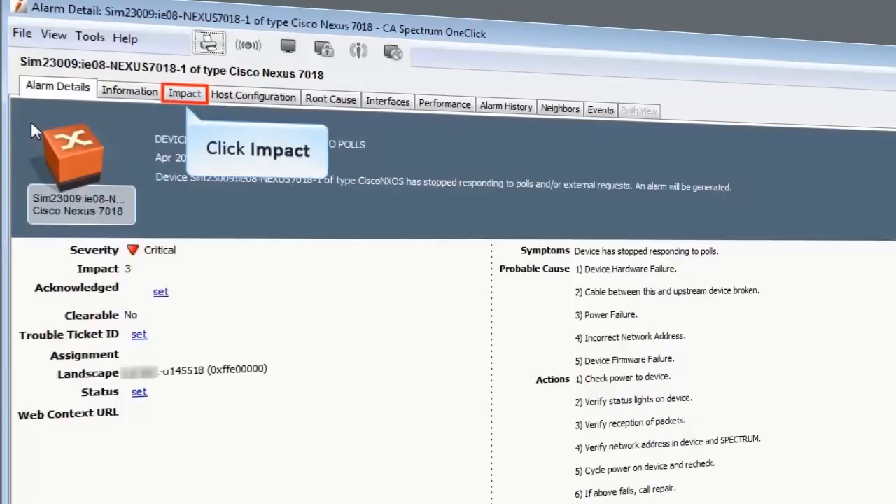
mouse_move(193, 106)
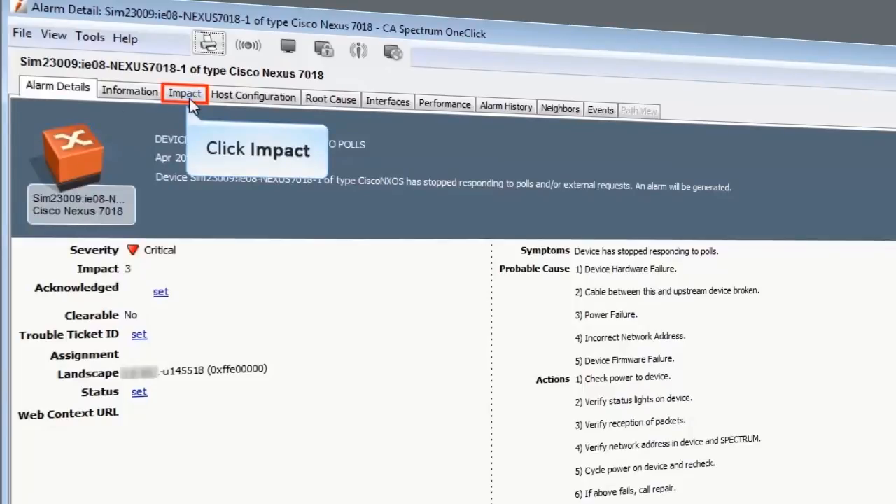
click(184, 92)
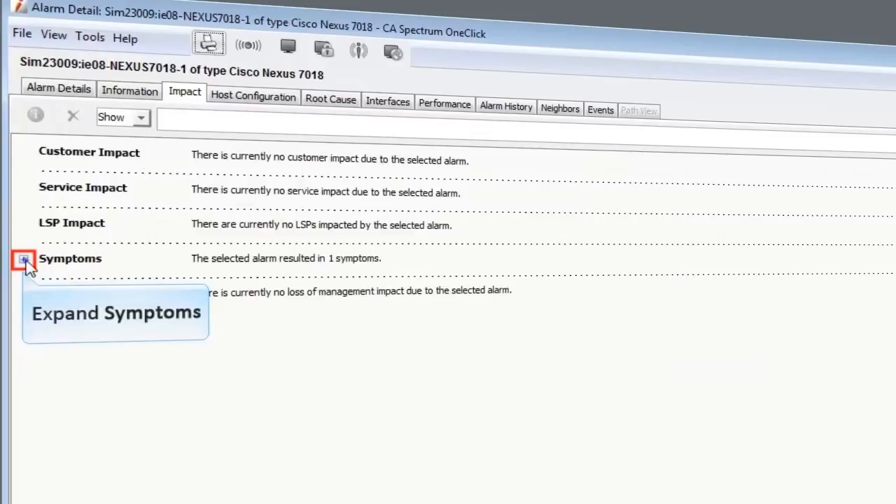
click(23, 260)
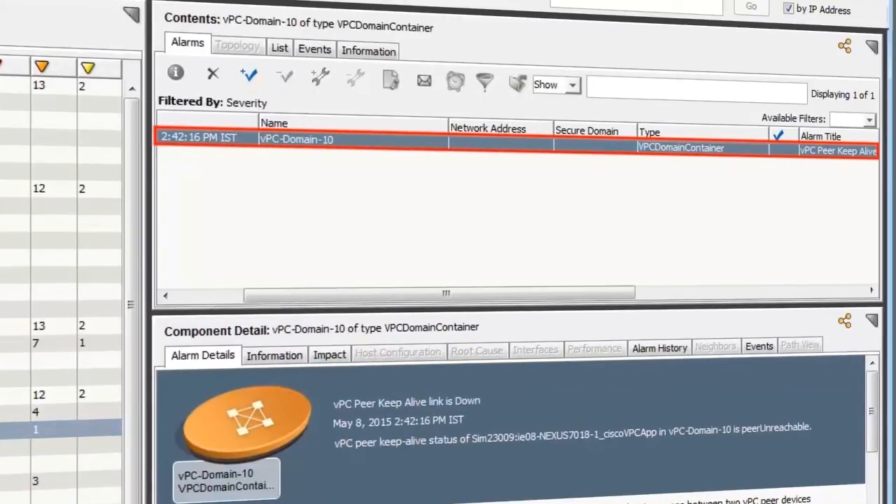
mouse_move(314, 51)
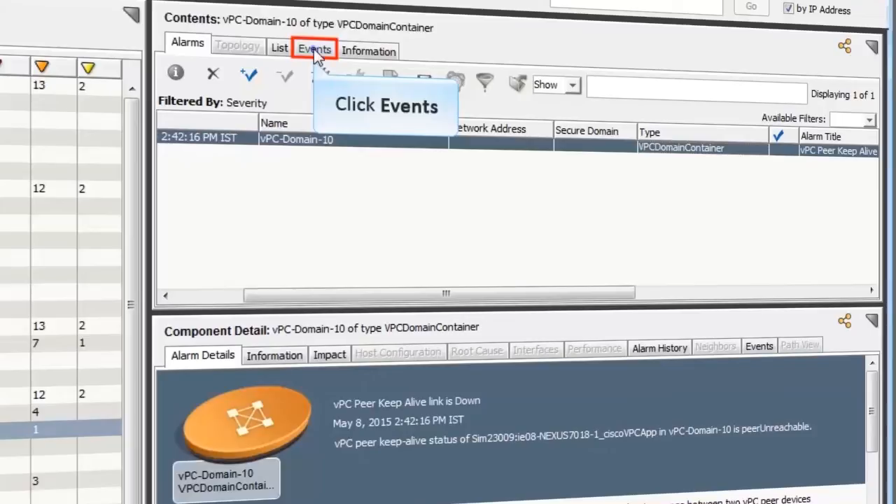
Show the Events list for the vPC-Domain-10 container.
click(314, 50)
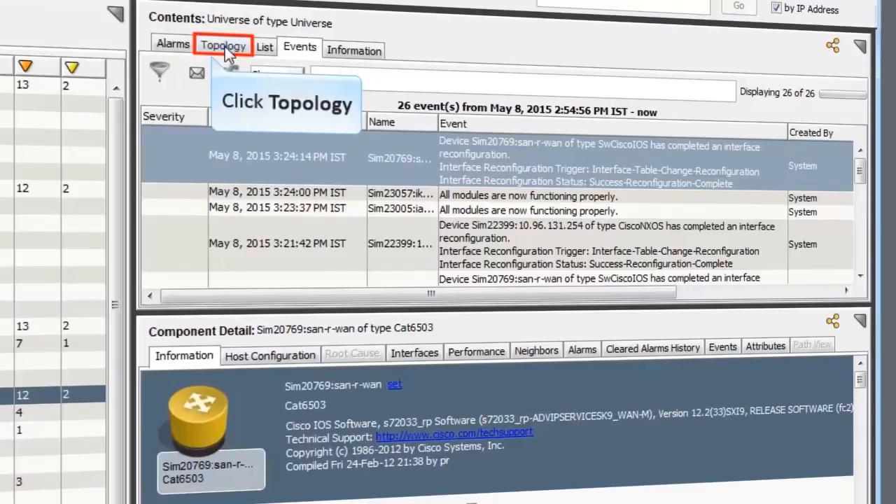
Spotlight vPC-Domain-10's Nexus 7018 peers in the Universe topology and close the domain list.
click(221, 45)
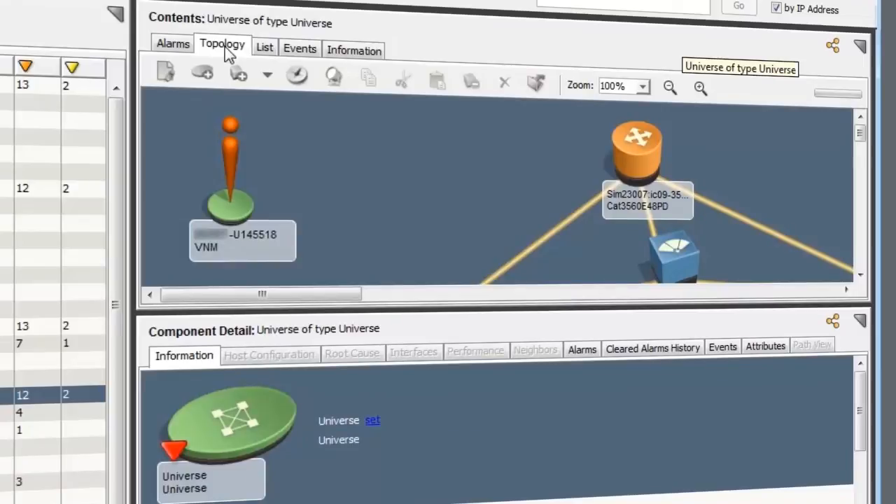
mouse_move(331, 78)
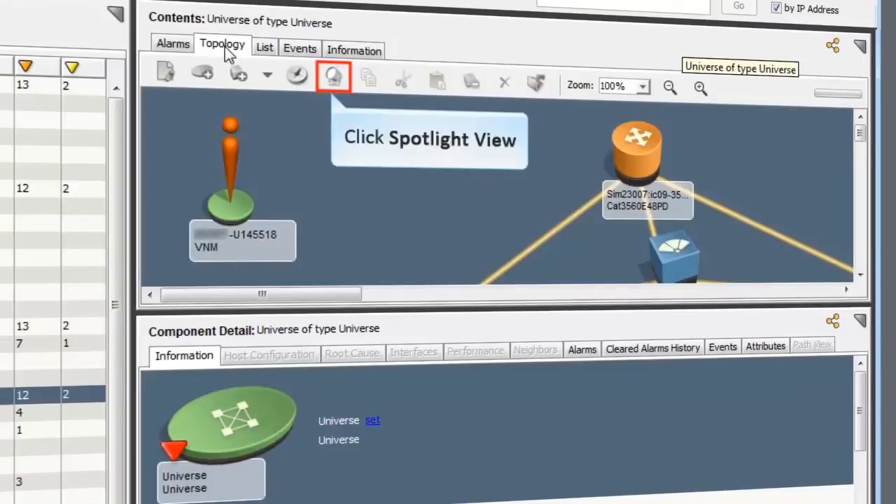
click(329, 75)
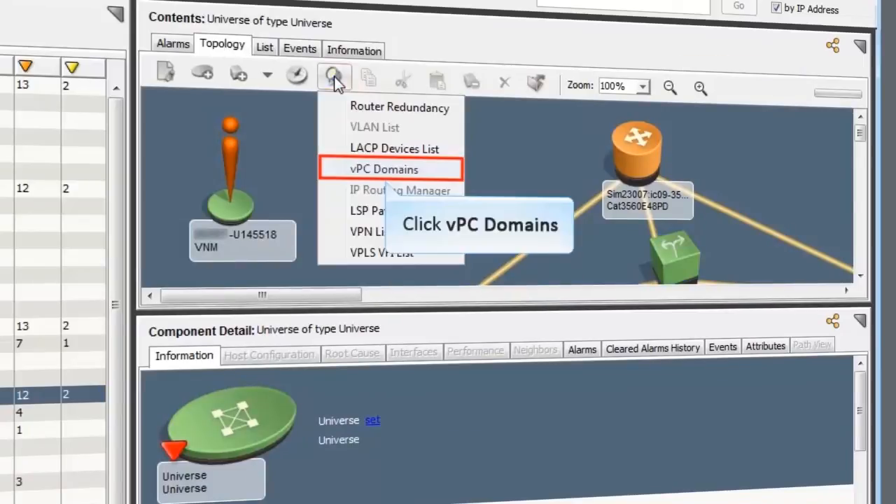
mouse_move(381, 180)
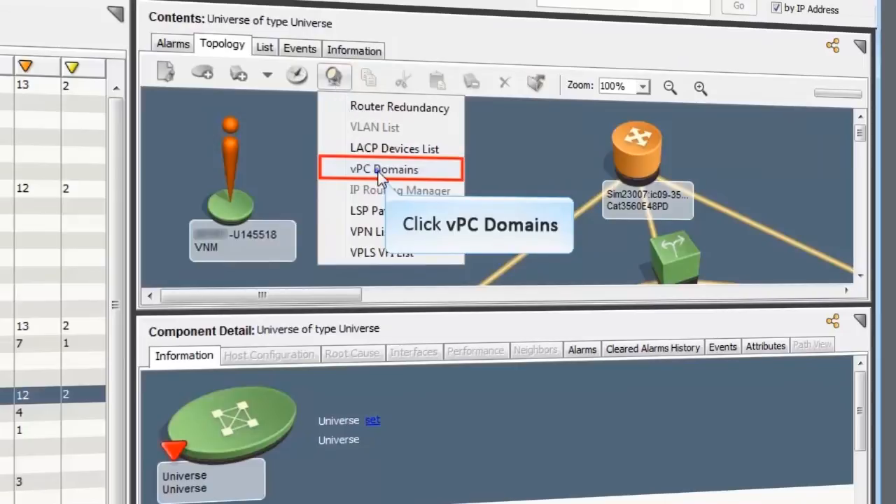
click(387, 168)
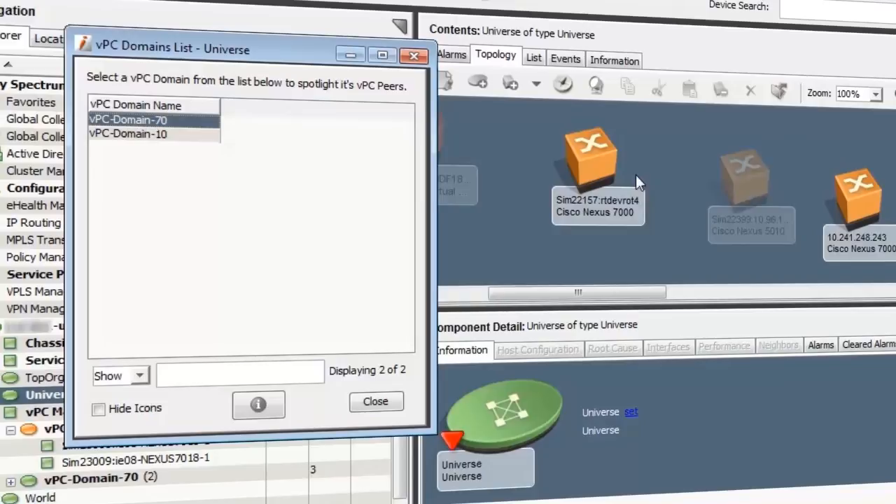
click(129, 135)
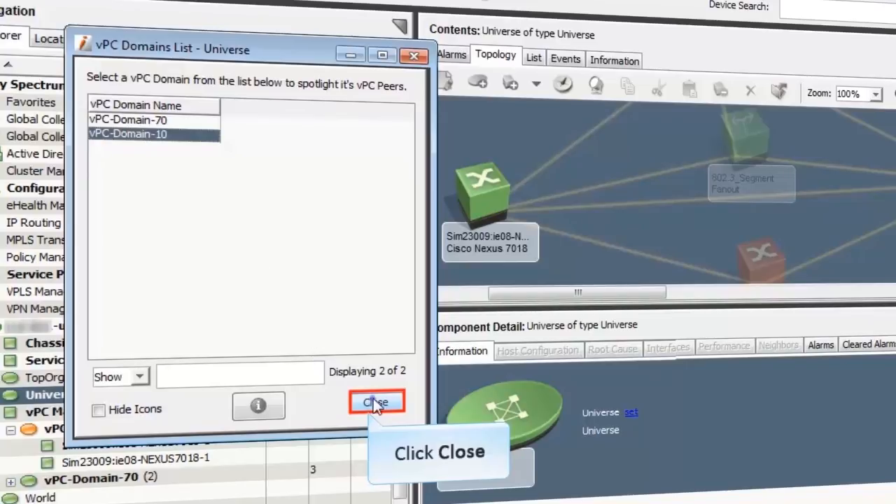
click(377, 401)
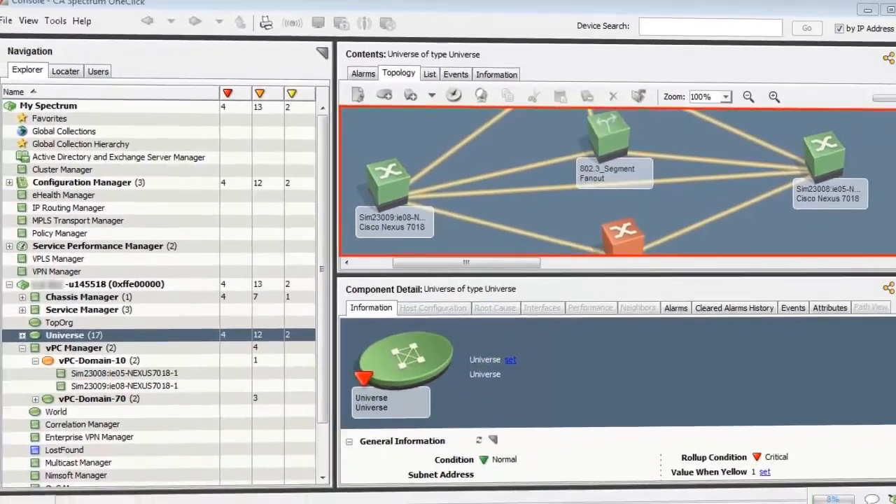